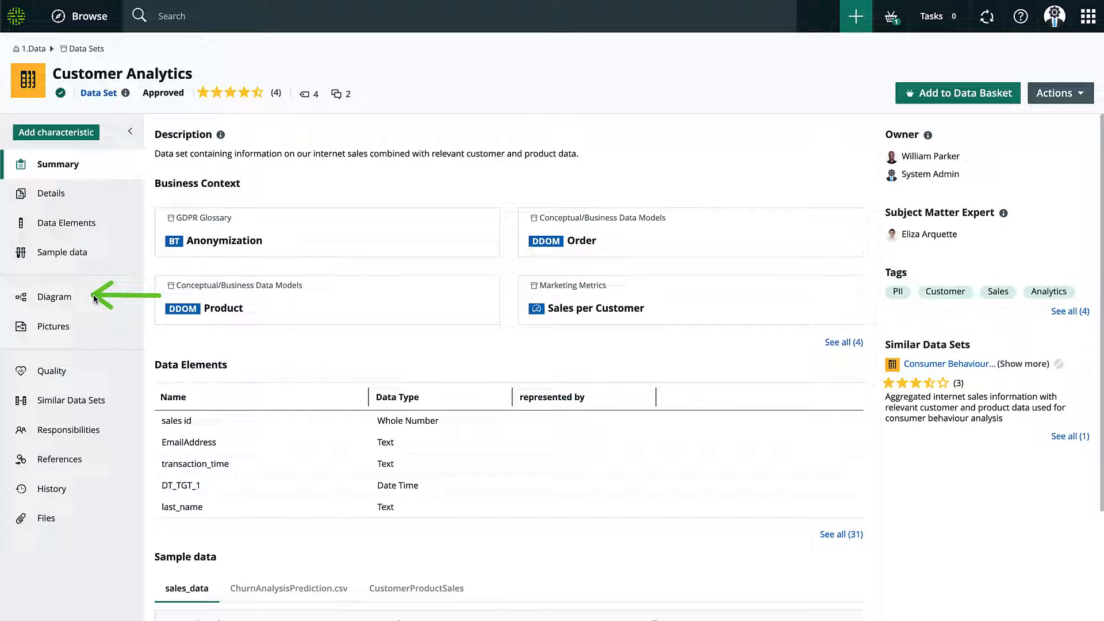
Show the Customer Analytics data set's catalog lineage diagram from the sidebar.
{"action": "left_click", "coordinate": [54, 297]}
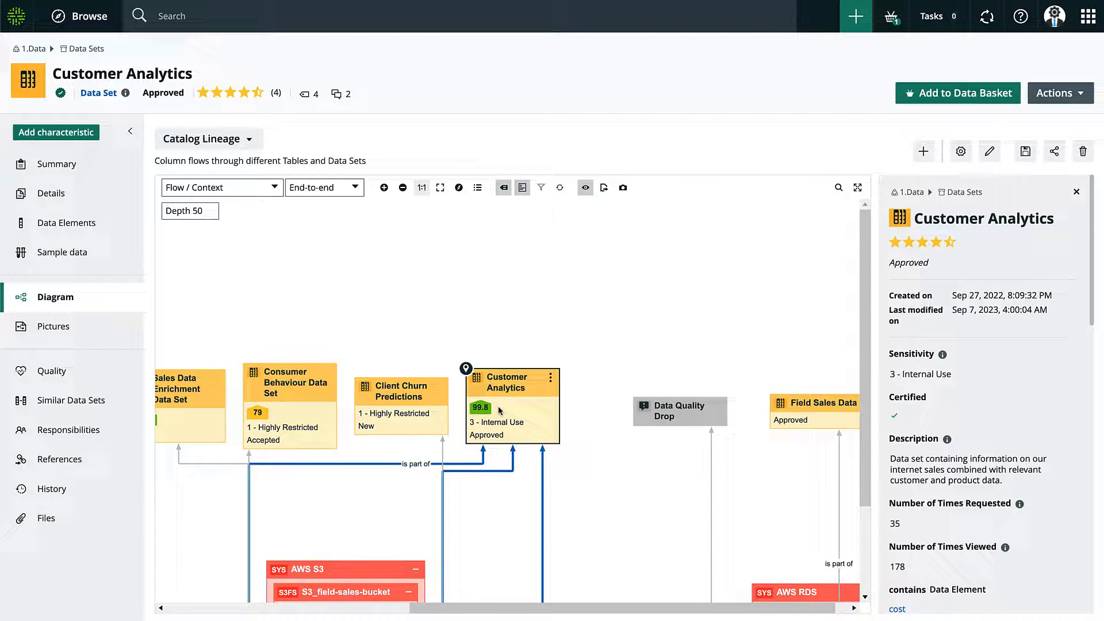
Review the catalog lineage and pick Impact Analysis from the diagram view list.
{"action": "left_click", "coordinate": [441, 187]}
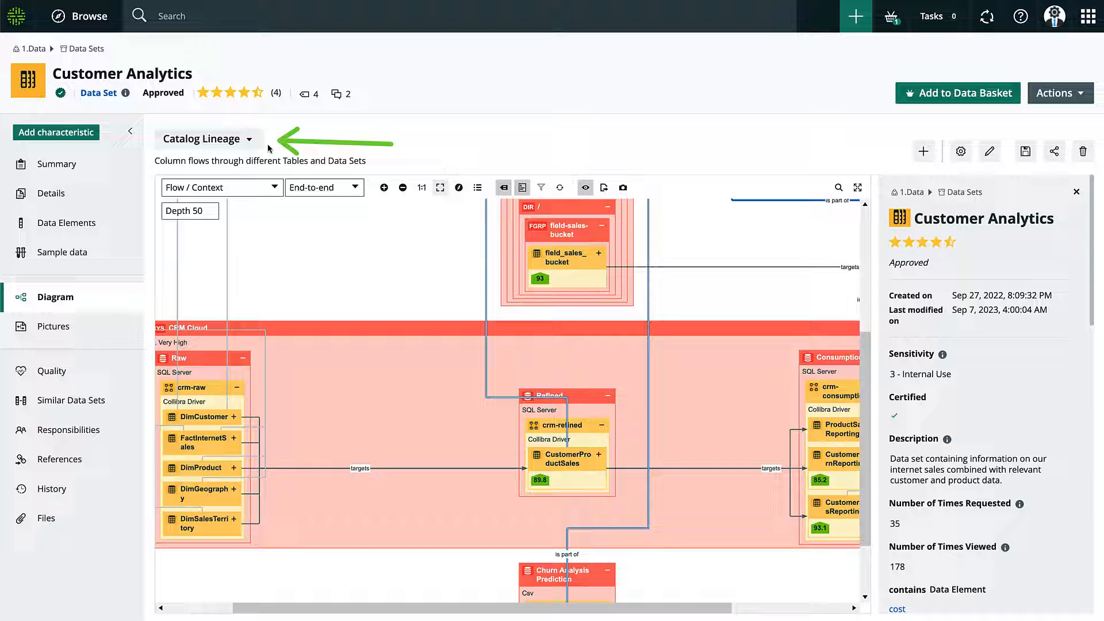
{"action": "left_click", "coordinate": [208, 139]}
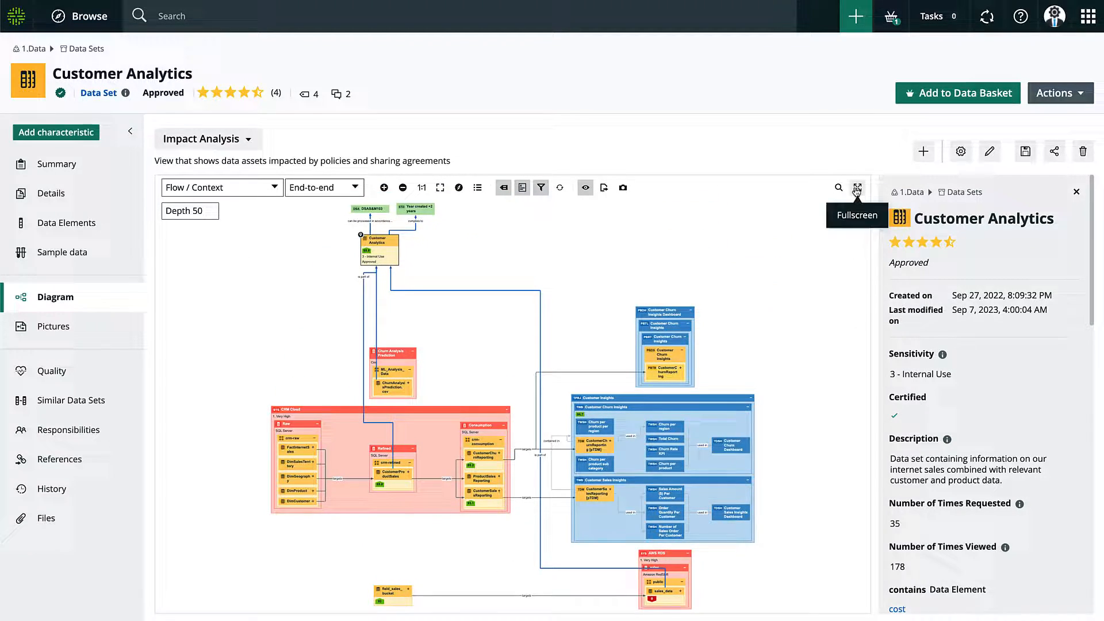
View the impact diagram fullscreen and reveal Product, Order, Anonymization and Sales per Customer.
{"action": "left_click", "coordinate": [856, 187]}
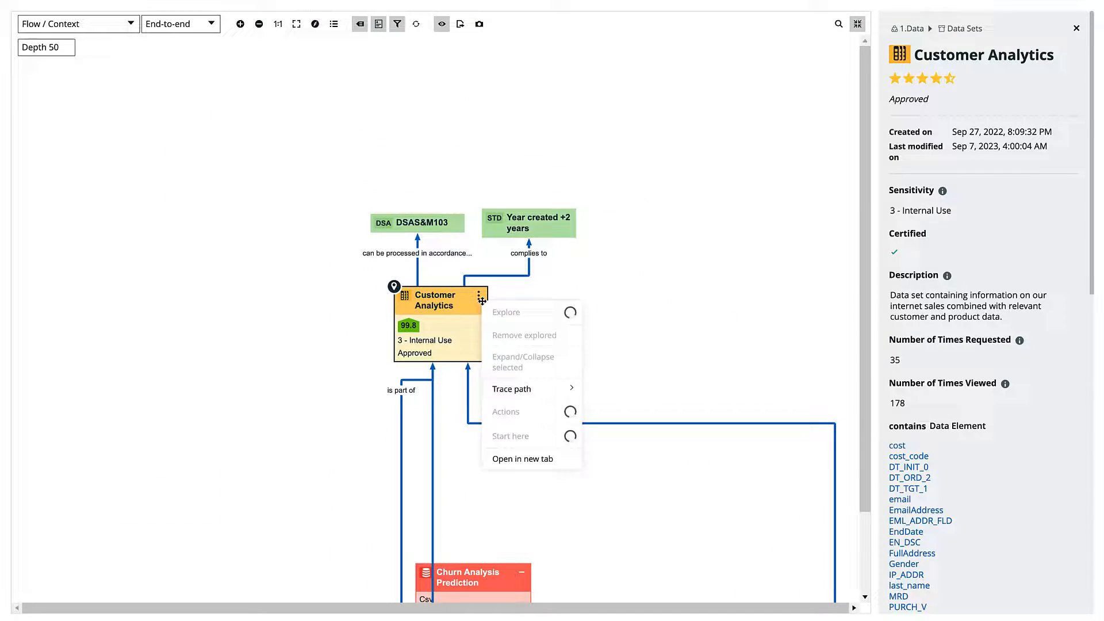
{"action": "mouse_move", "coordinate": [506, 312]}
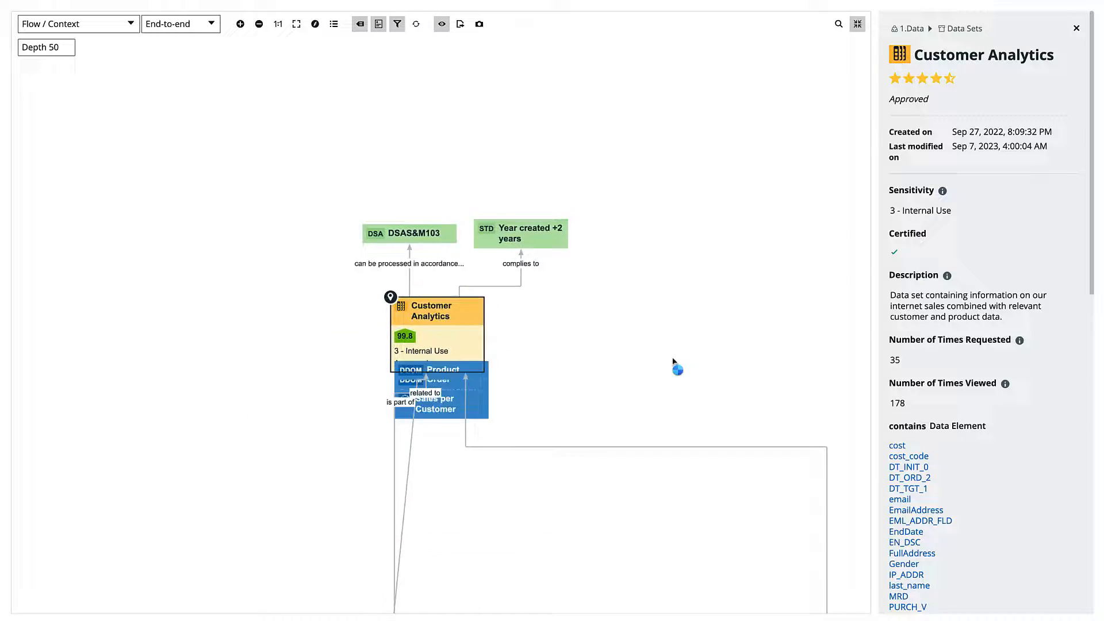
{"action": "scroll", "scroll_direction": "down", "scroll_amount": 3}
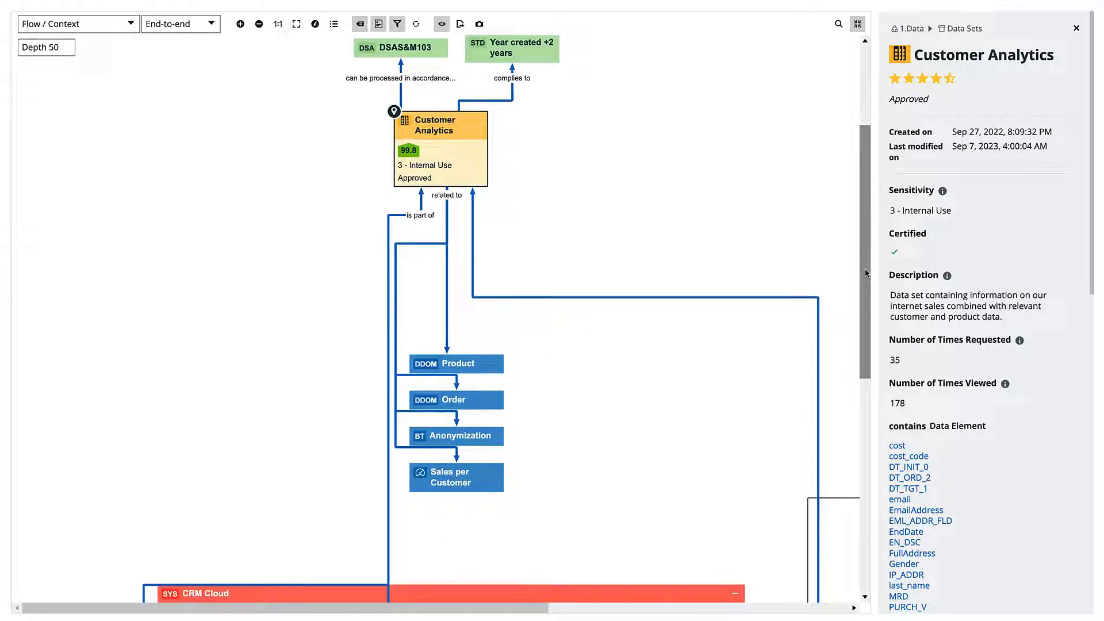
{"action": "scroll", "scroll_direction": "down", "scroll_amount": 3}
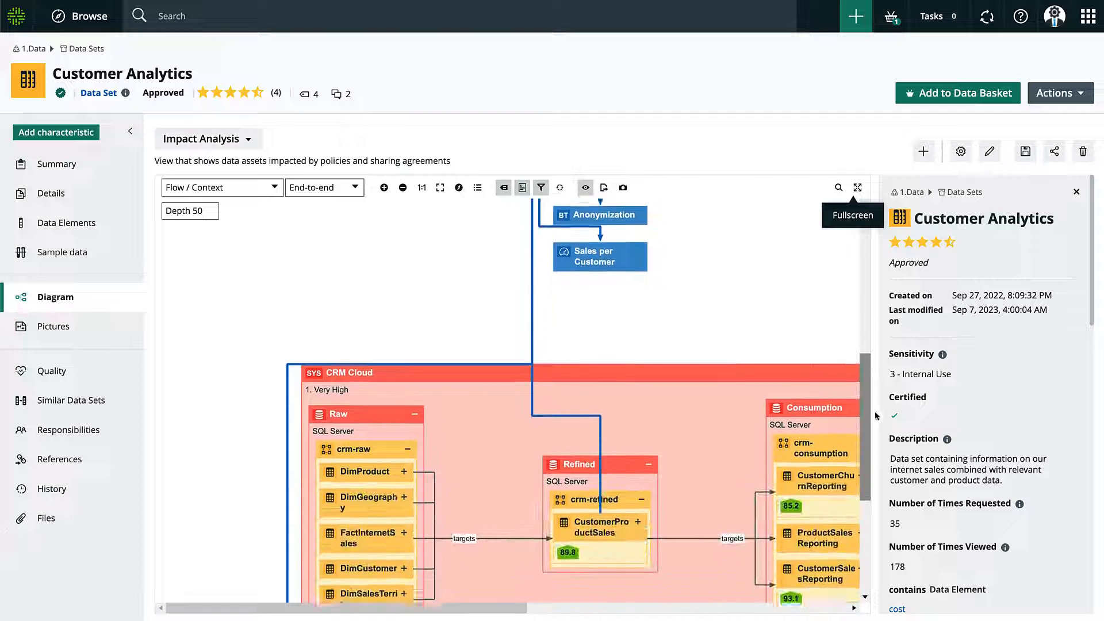
Go to the CustomerProductSales table page and show its Technical Lineage.
{"action": "left_click", "coordinate": [600, 527]}
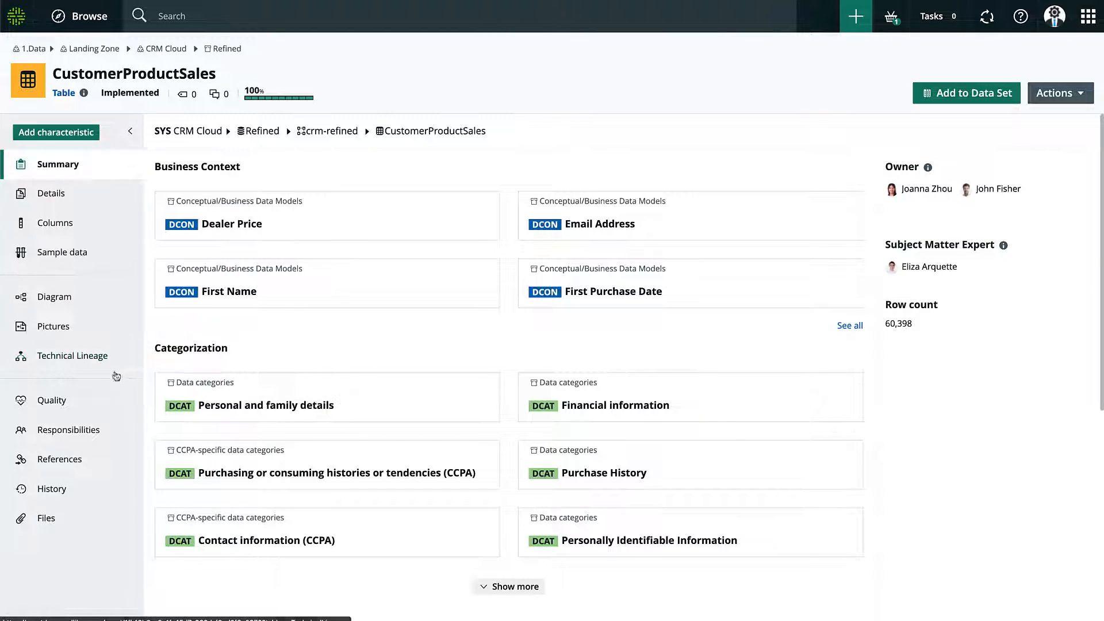
{"action": "left_click", "coordinate": [71, 355]}
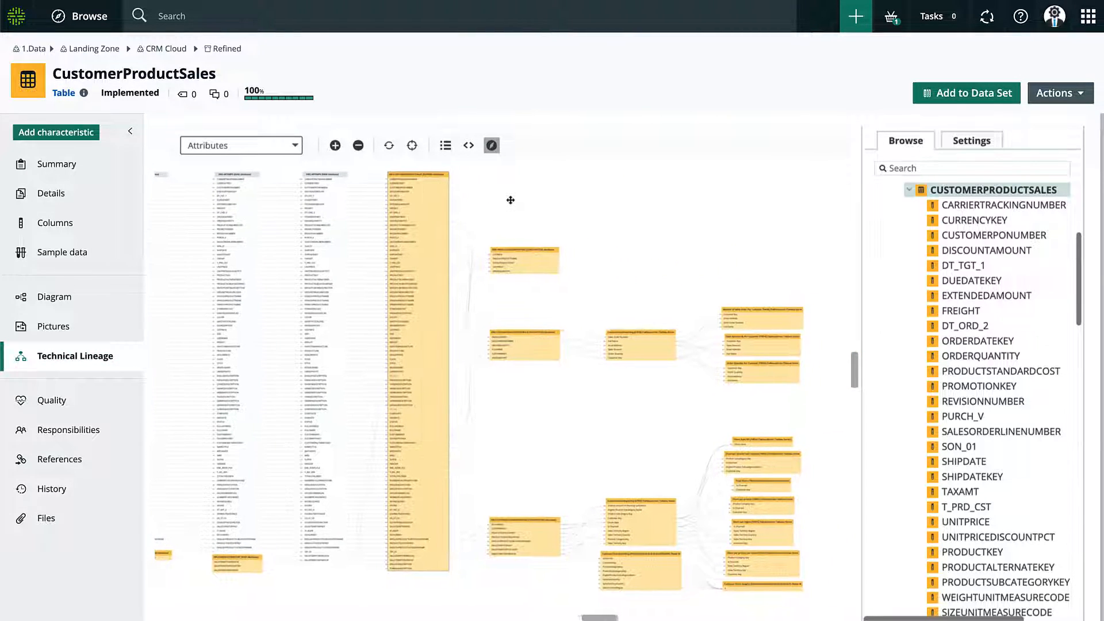
Switch the lineage detail level to Objects and display the SQL source loading CustomerProductSales.
{"action": "left_click", "coordinate": [241, 145]}
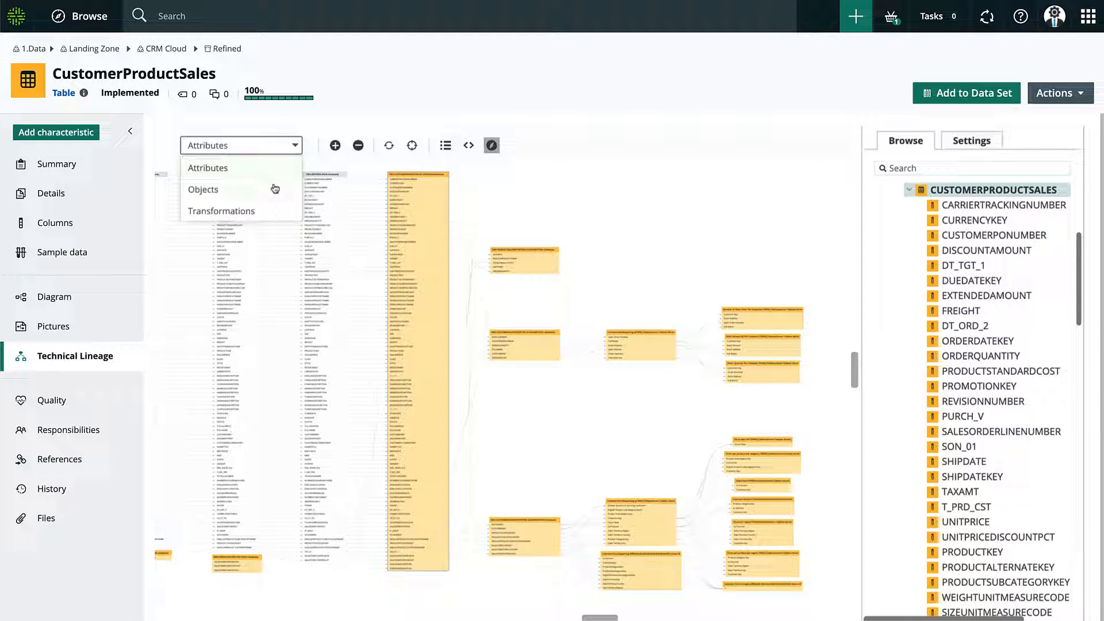
{"action": "left_click", "coordinate": [204, 189]}
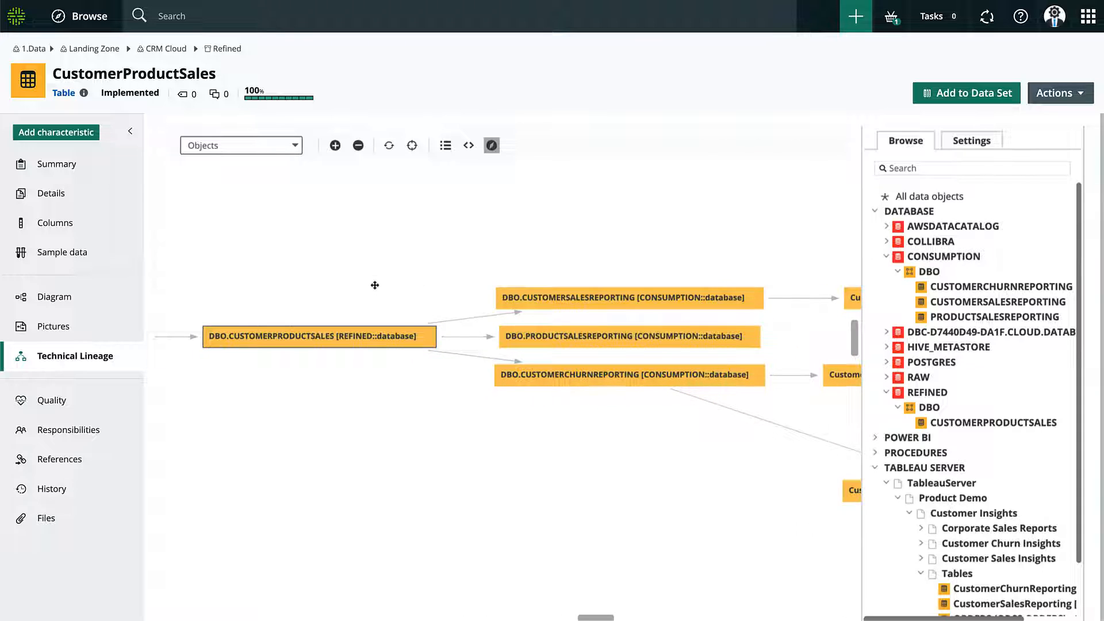
{"action": "left_click", "coordinate": [318, 336]}
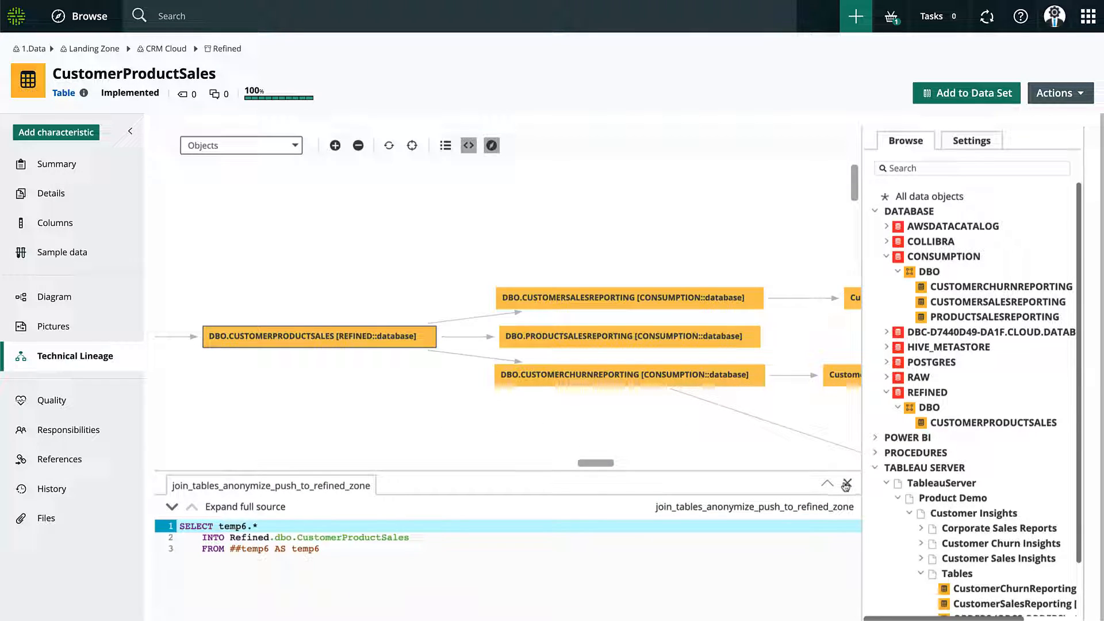
Close the SQL source panel to follow lineage toward CustomerChurnReporting's Tableau reports.
{"action": "left_click", "coordinate": [848, 484]}
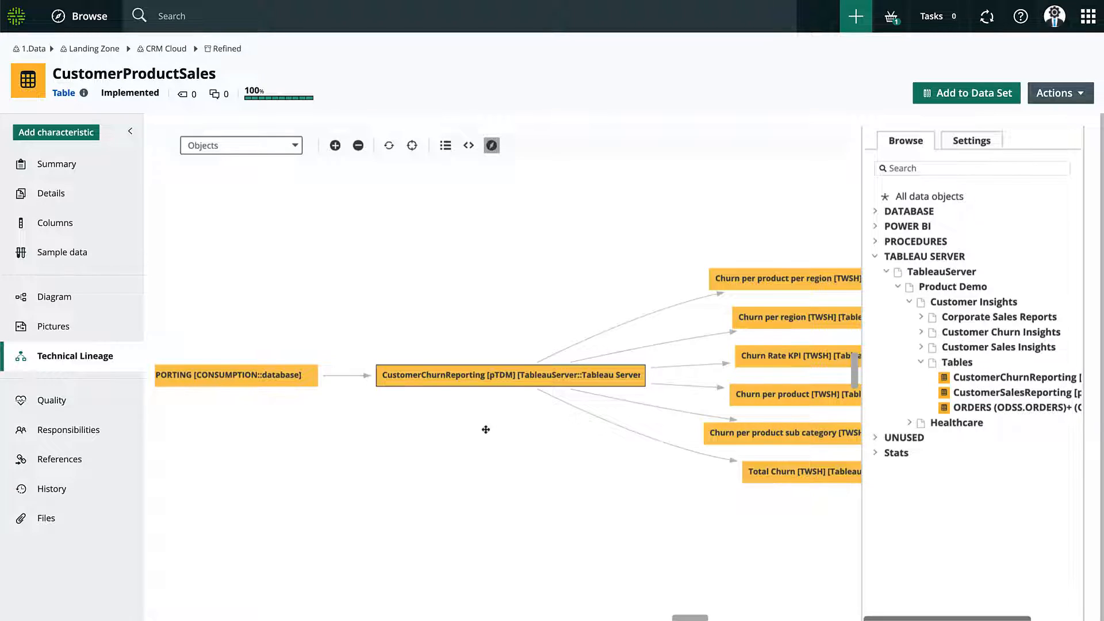
Show column lineage for CUSTOMERCHURNREPORTING and the options for its PRODUCTSUBCATEGORYKEY column.
{"action": "left_click_drag", "start_coordinate": [485, 429], "coordinate": [436, 415]}
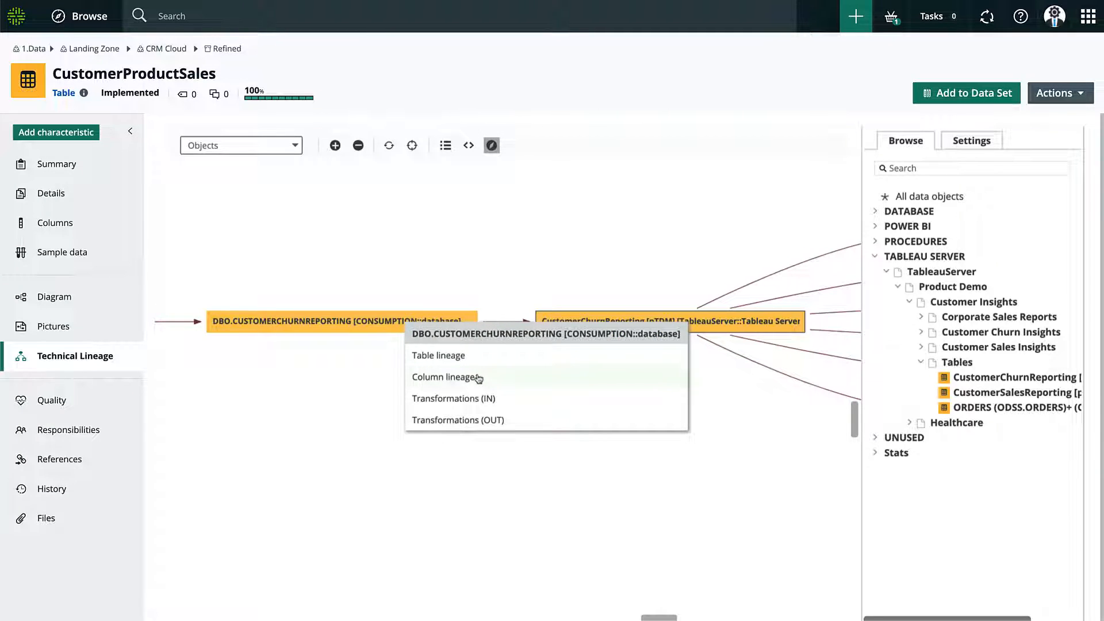
{"action": "left_click", "coordinate": [446, 377]}
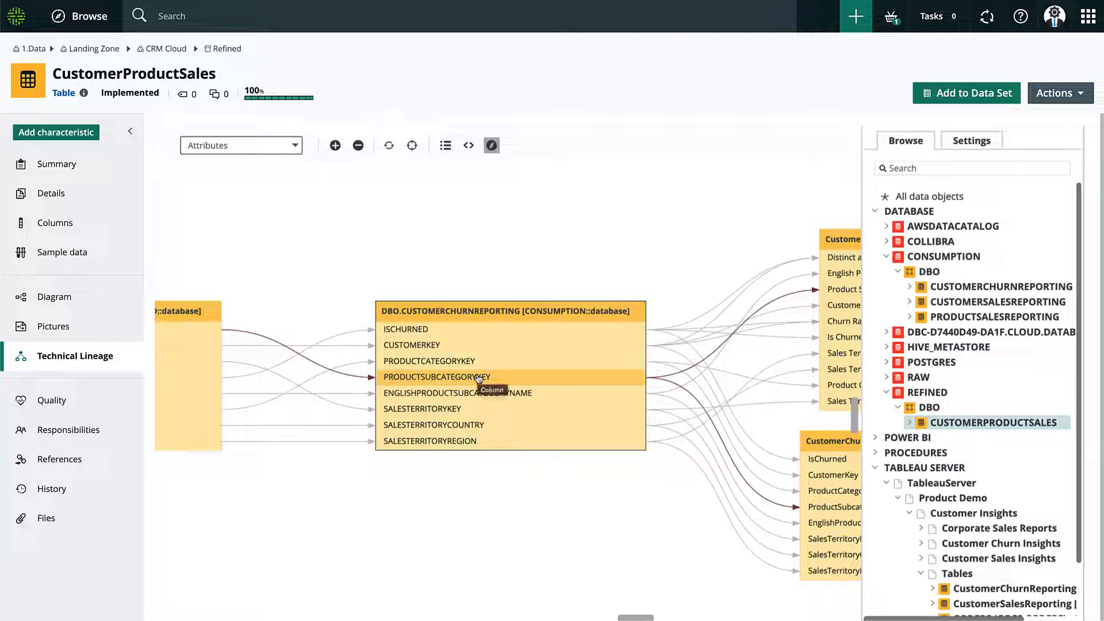
{"action": "mouse_move", "coordinate": [428, 360]}
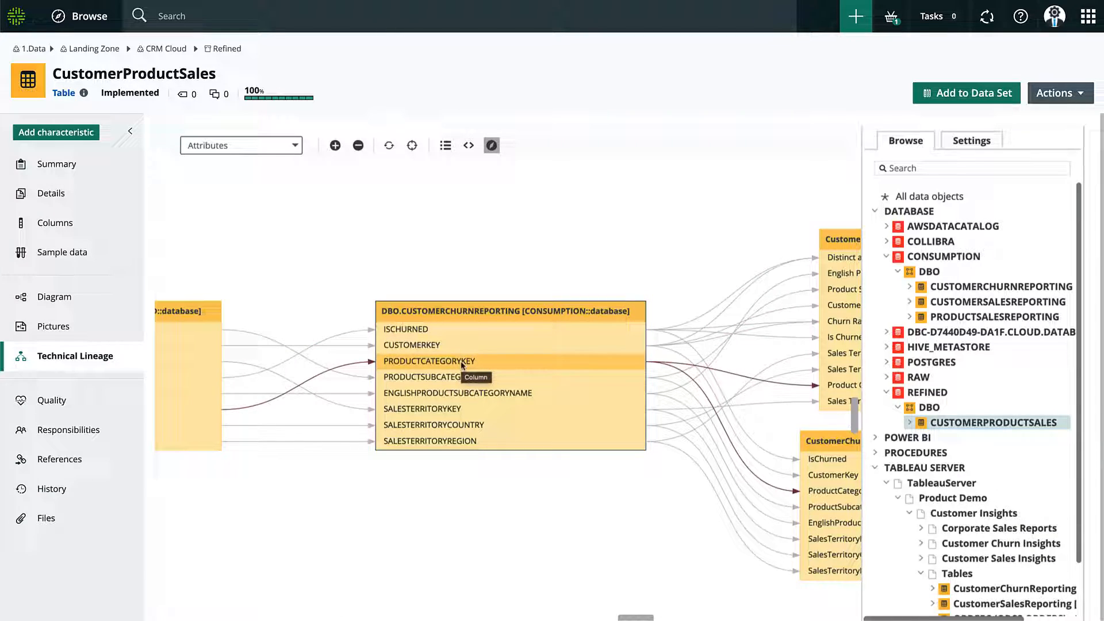
{"action": "left_click", "coordinate": [422, 378]}
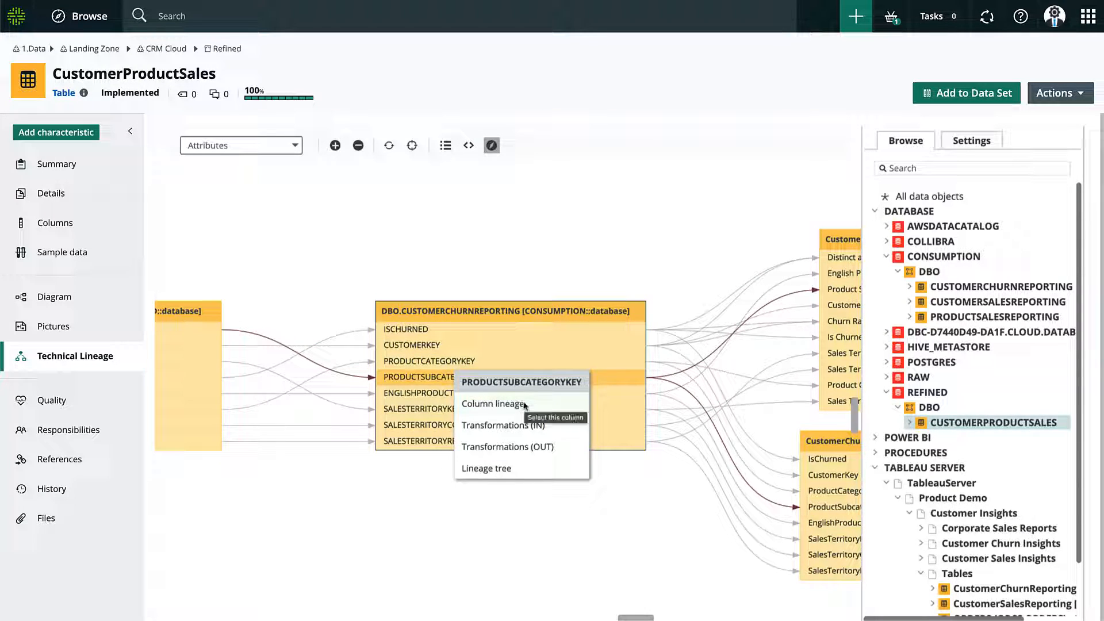